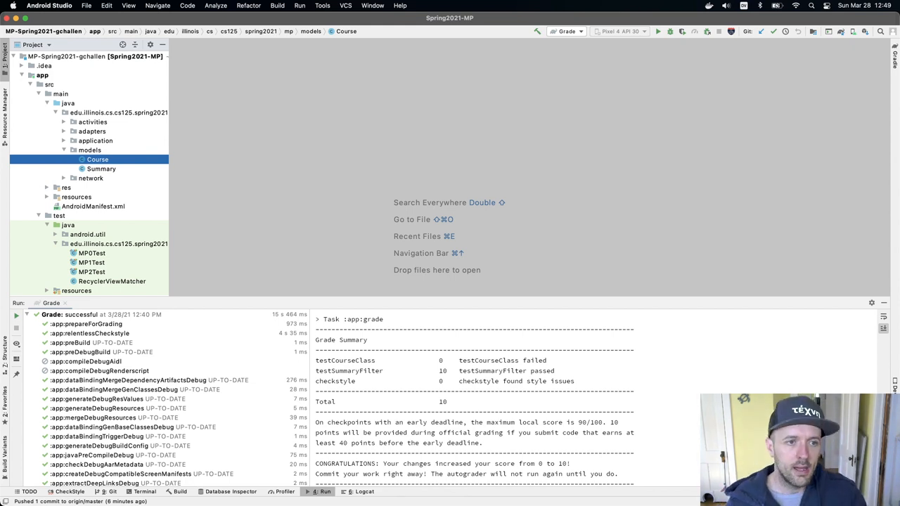
mouse_move(287, 346)
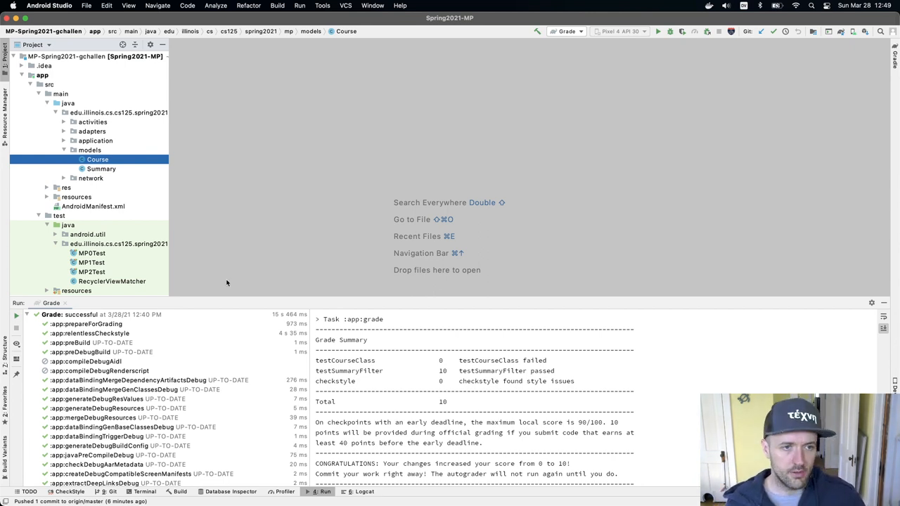
- Open Summary.java from the Project tree and scroll through its code
double_click(101, 169)
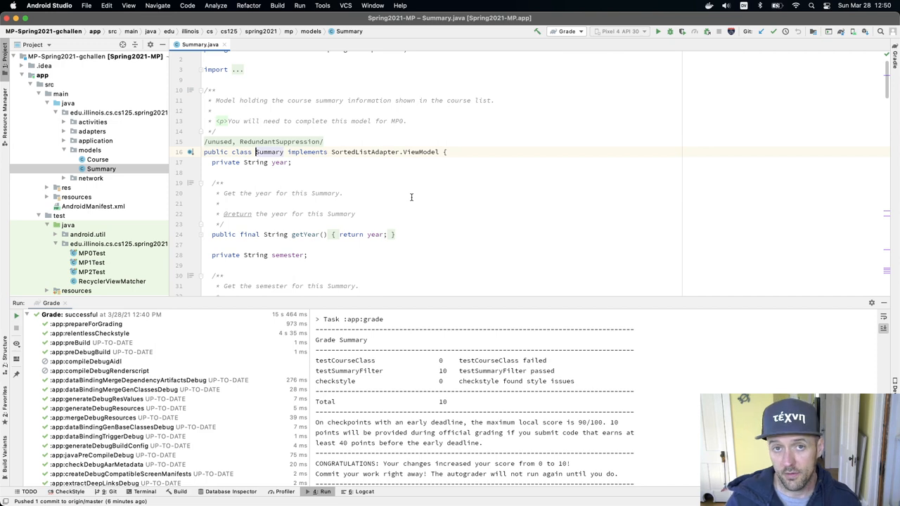
mouse_move(406, 215)
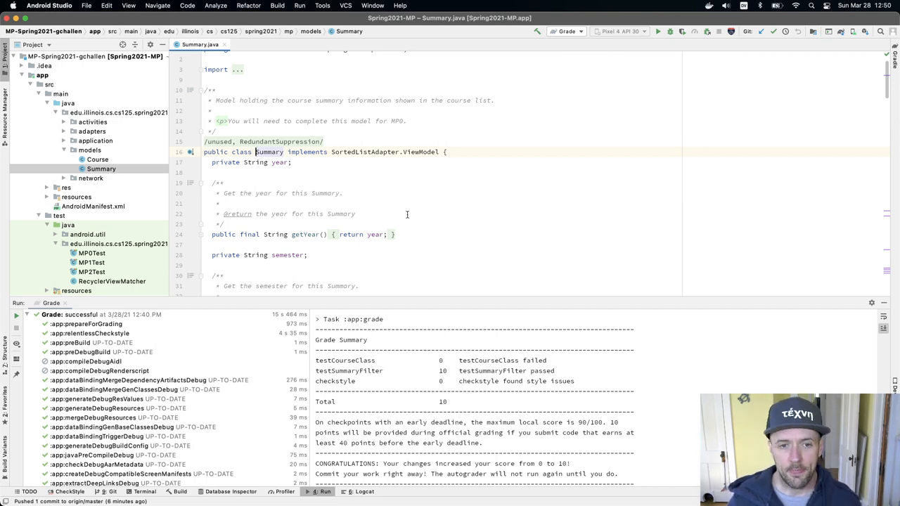
scroll("up", 3)
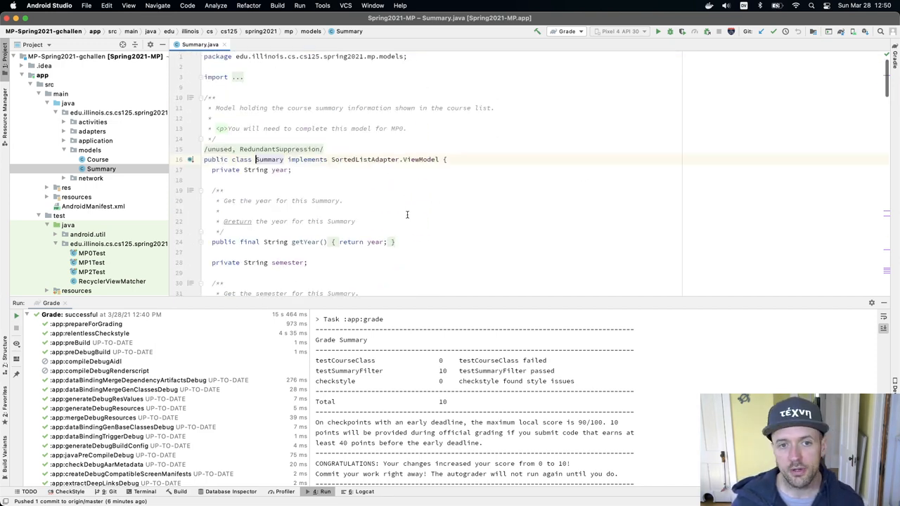
scroll("down", 3)
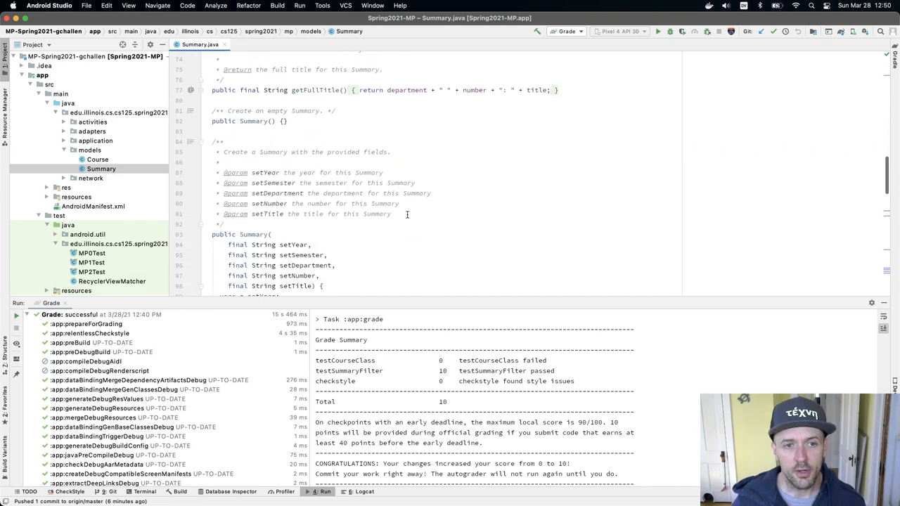
scroll("down", 3)
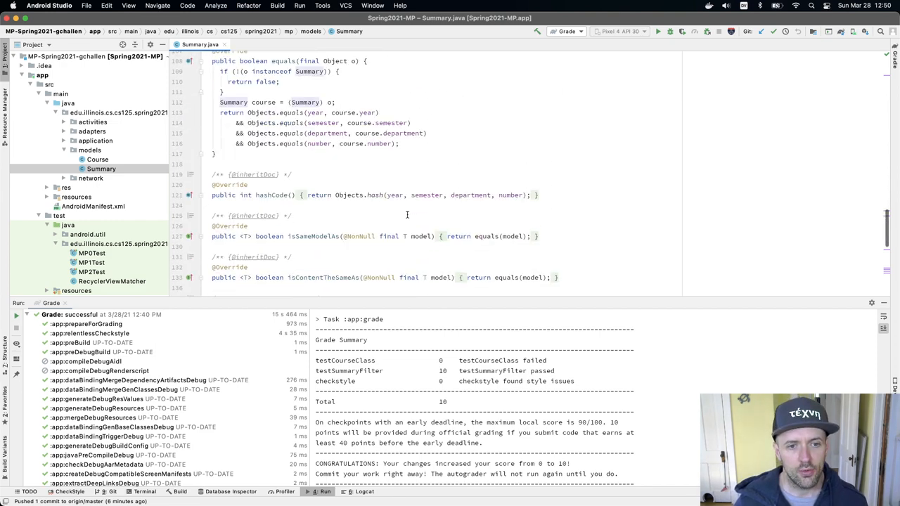
scroll("down", 3)
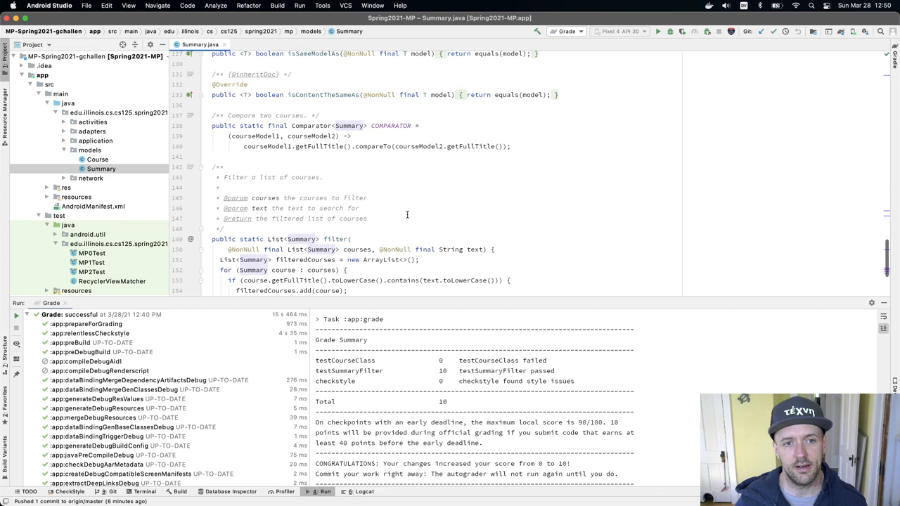
scroll("up", 3)
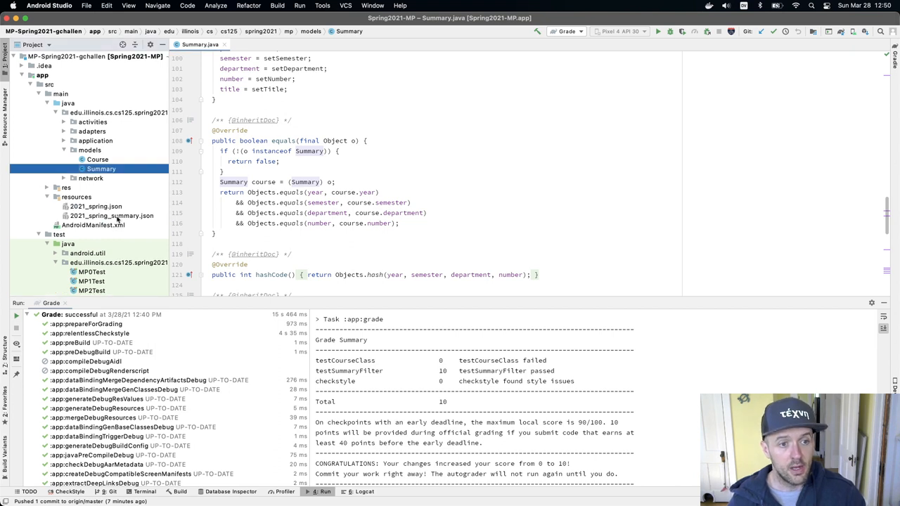
- Open 2021_spring_summary.json and scroll through the course records
double_click(112, 216)
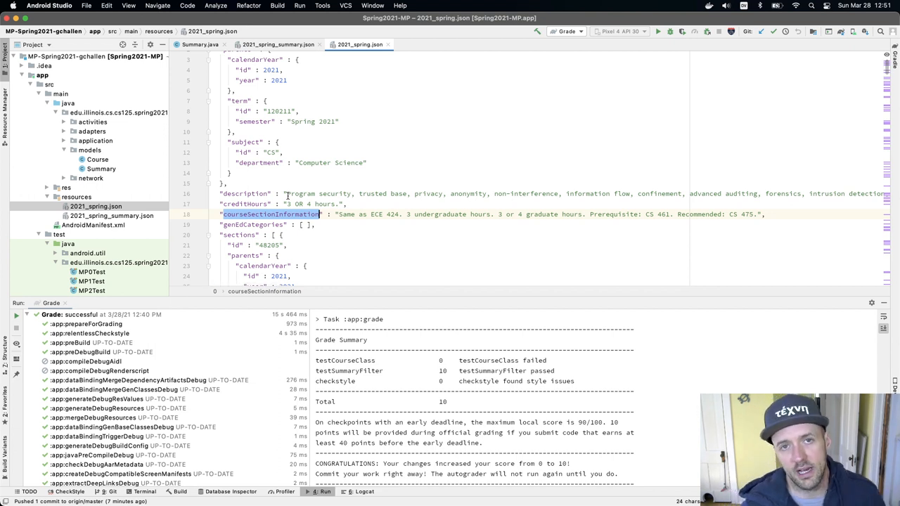
scroll("up", 3)
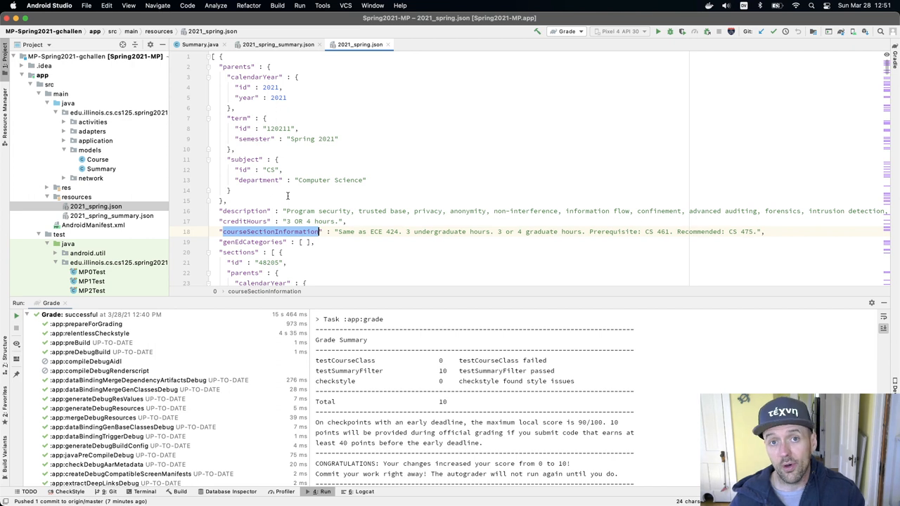
scroll("down", 3)
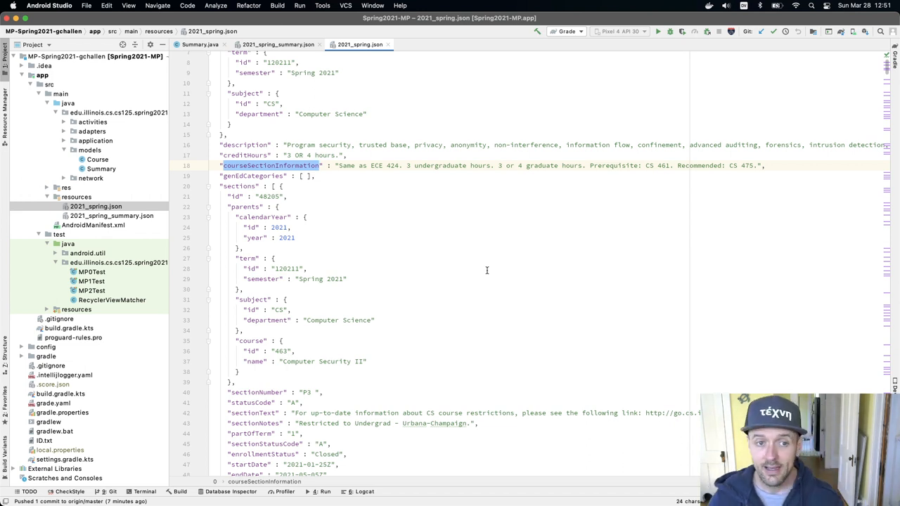
- Select the partOfTerm key, scroll the JSON, and write Course extending Summary with an empty getDescription
double_click(253, 176)
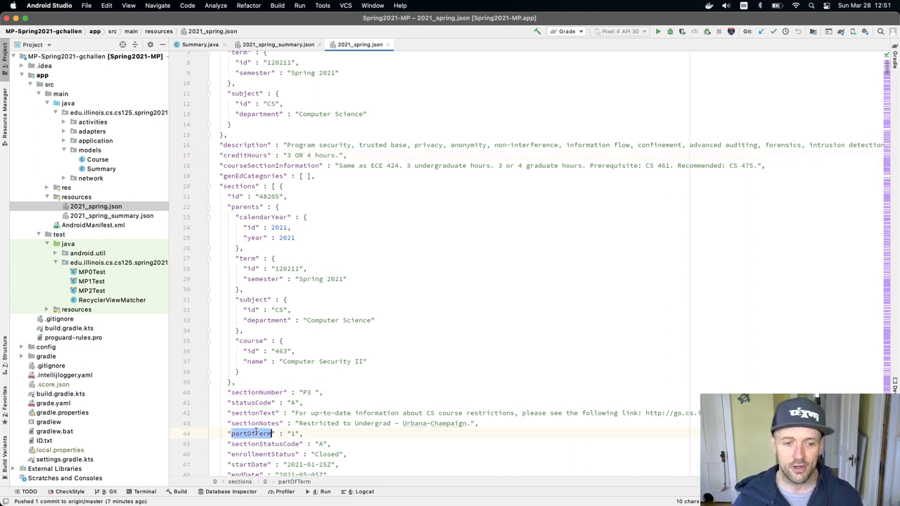
scroll("down", 3)
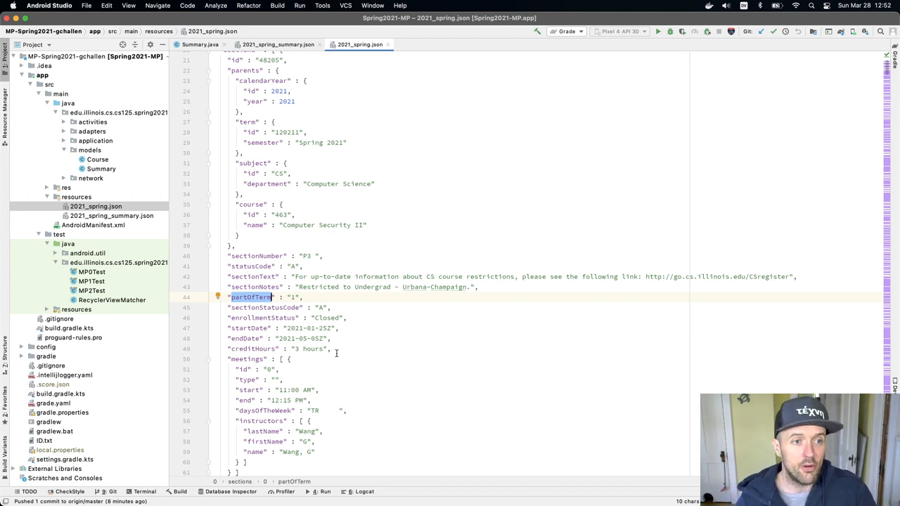
left_click(97, 159)
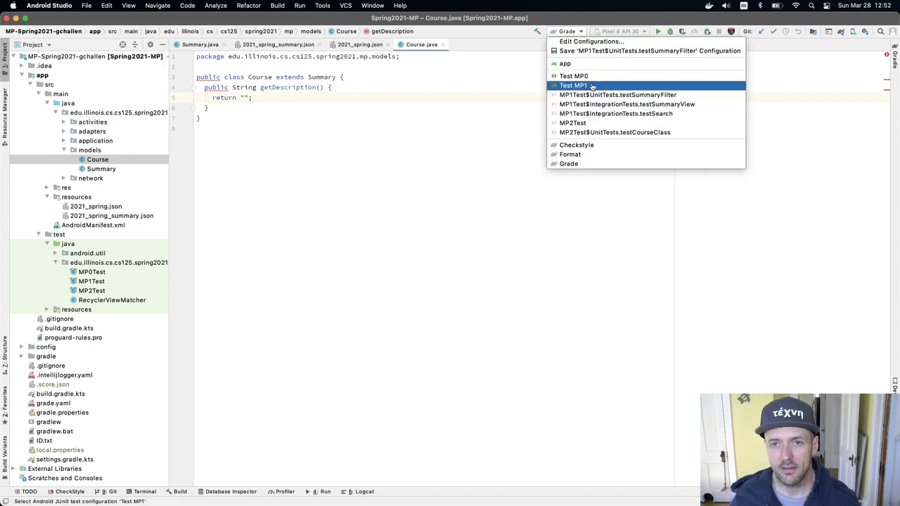
- Run MP2Test and view testCourseClass failing on getDescription while testSummaryFilter passes
left_click(573, 123)
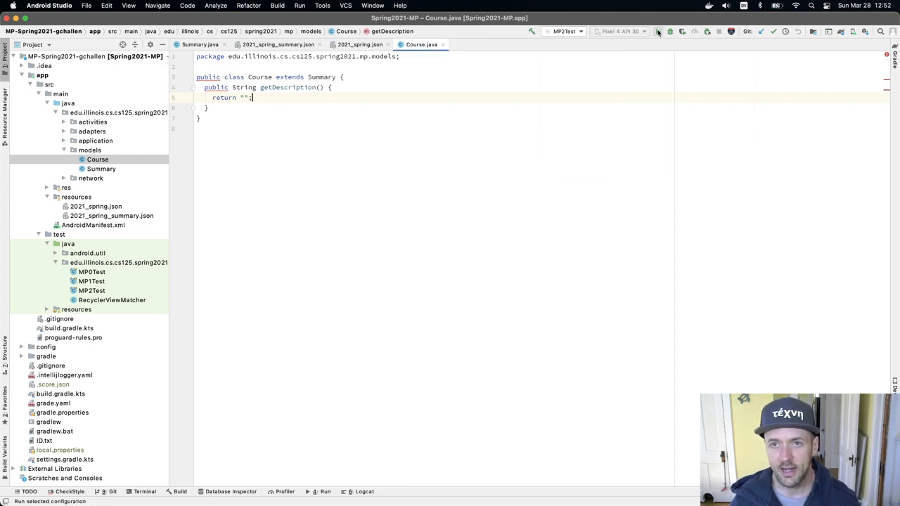
left_click(657, 31)
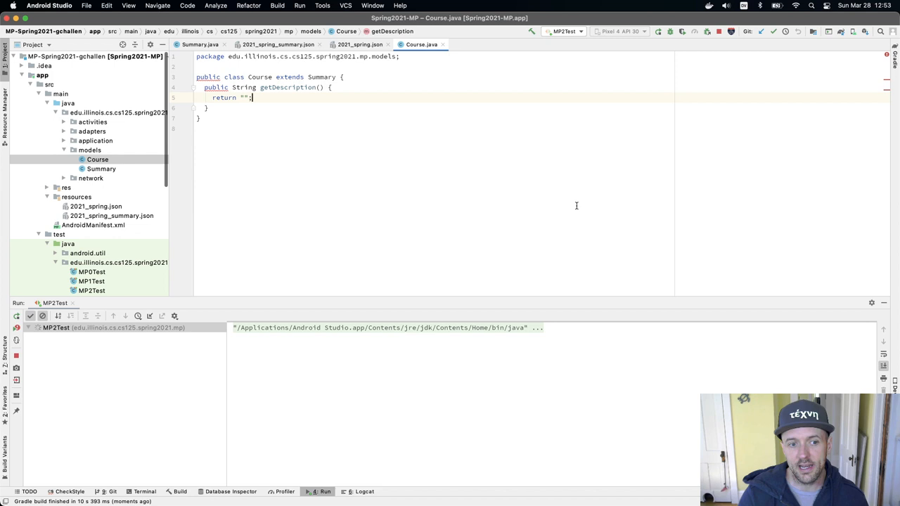
left_click(657, 31)
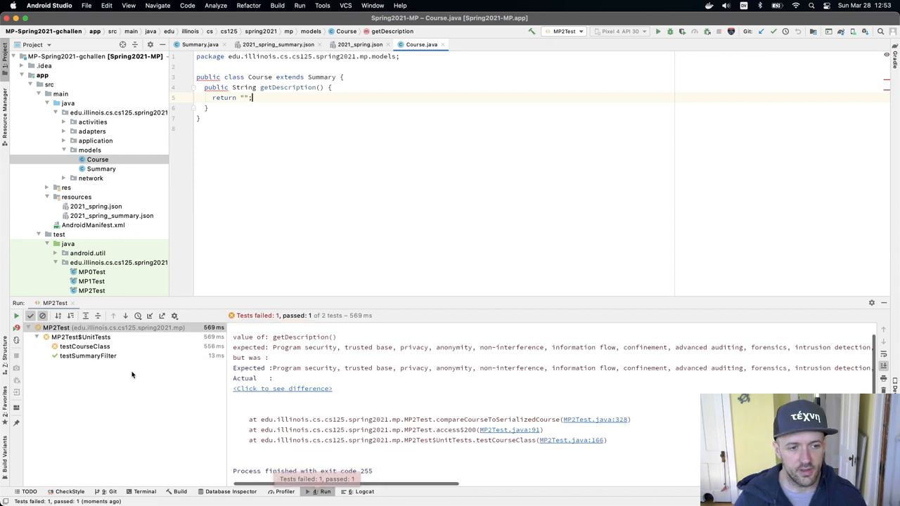
- Scroll the editor and place the cursor in getDescription's empty return string
scroll("up", 3)
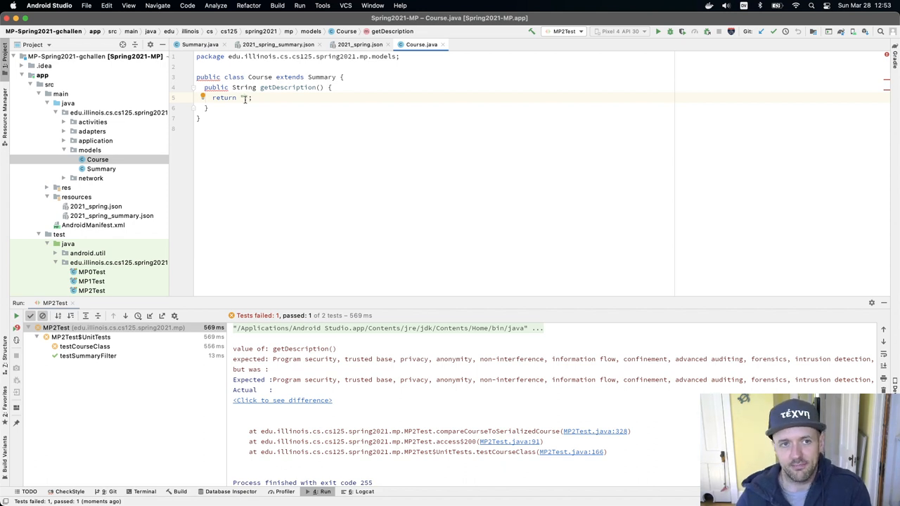
left_click(199, 44)
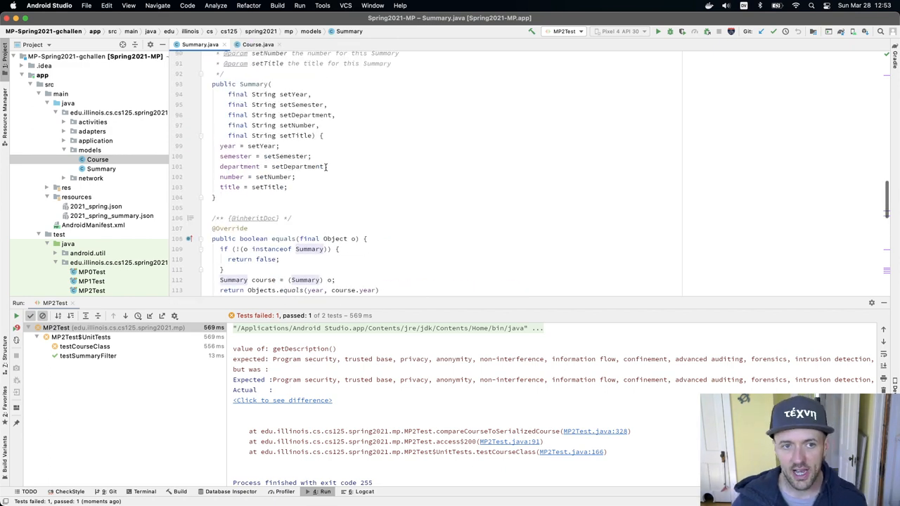
scroll("up", 3)
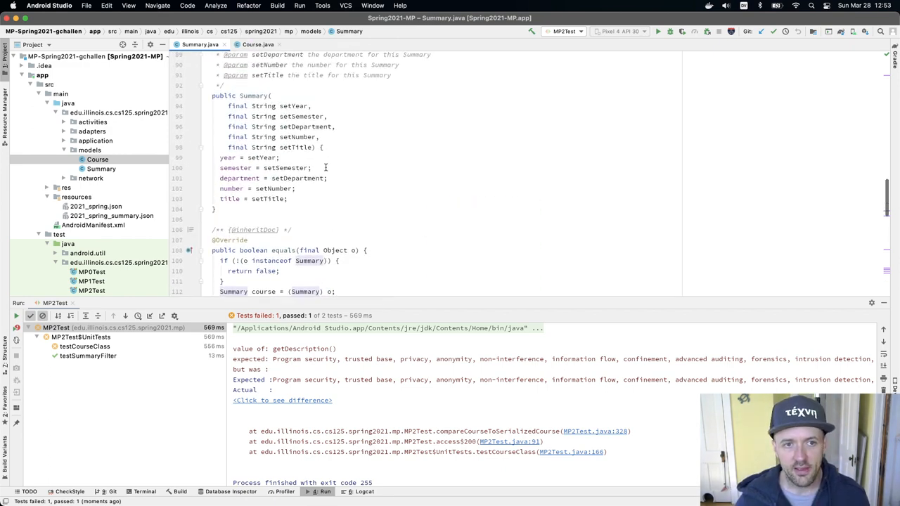
scroll("up", 3)
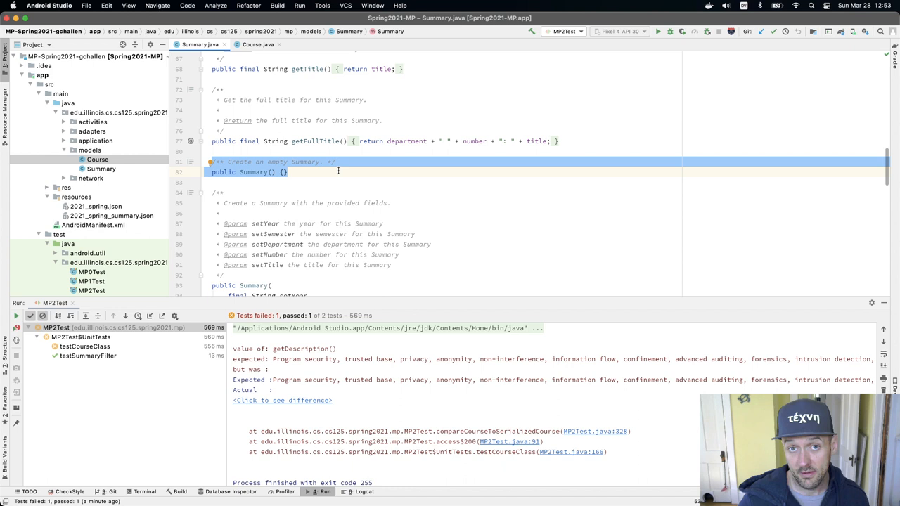
scroll("down", 3)
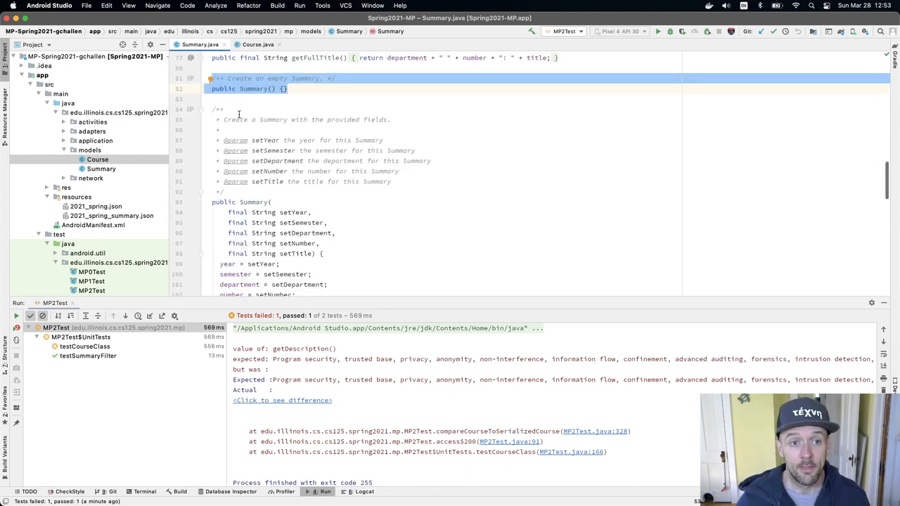
scroll("down", 3)
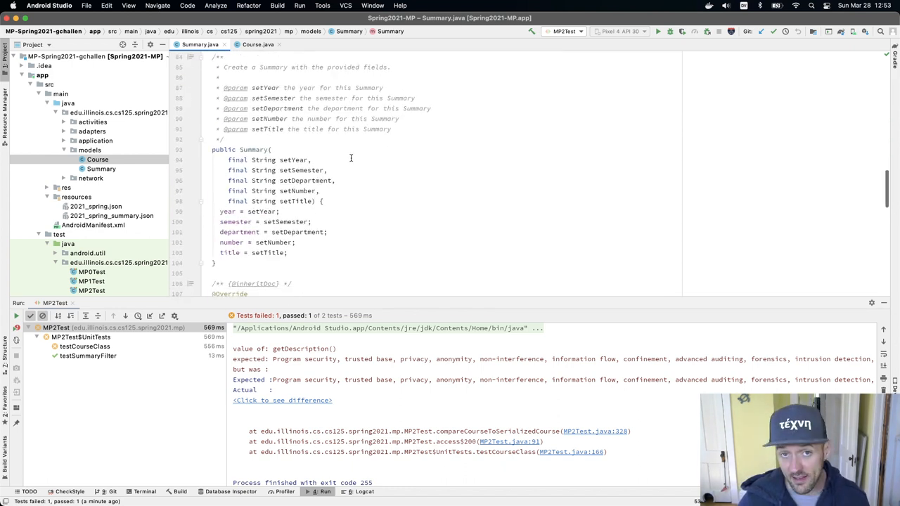